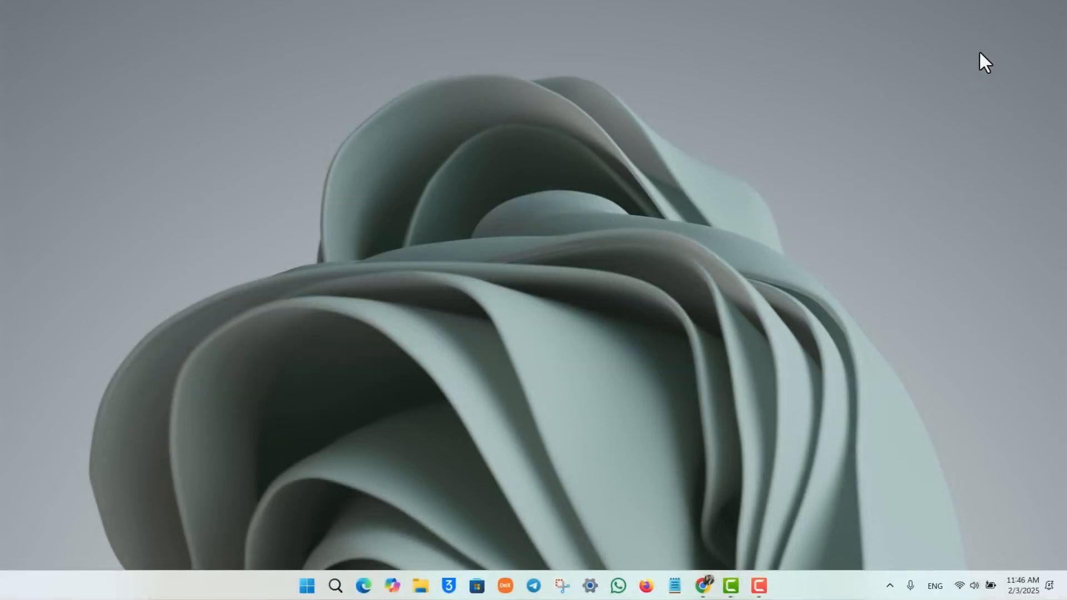
- Launch Chrome from the taskbar to reach the Suno home page
click(703, 585)
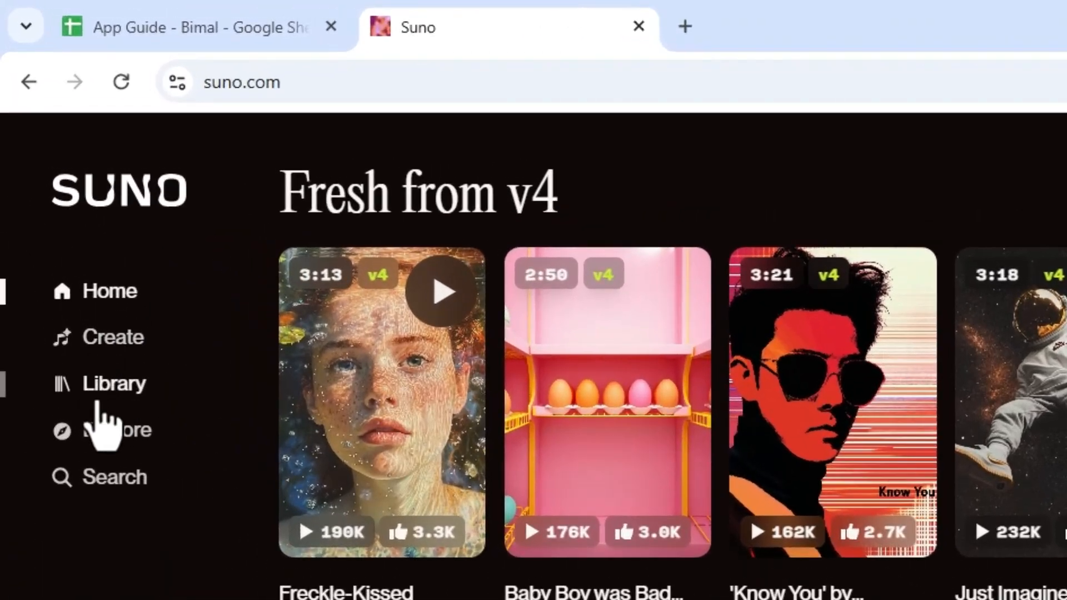
- Go to the Suno Library to reach Lost in Shadows' download options
click(113, 384)
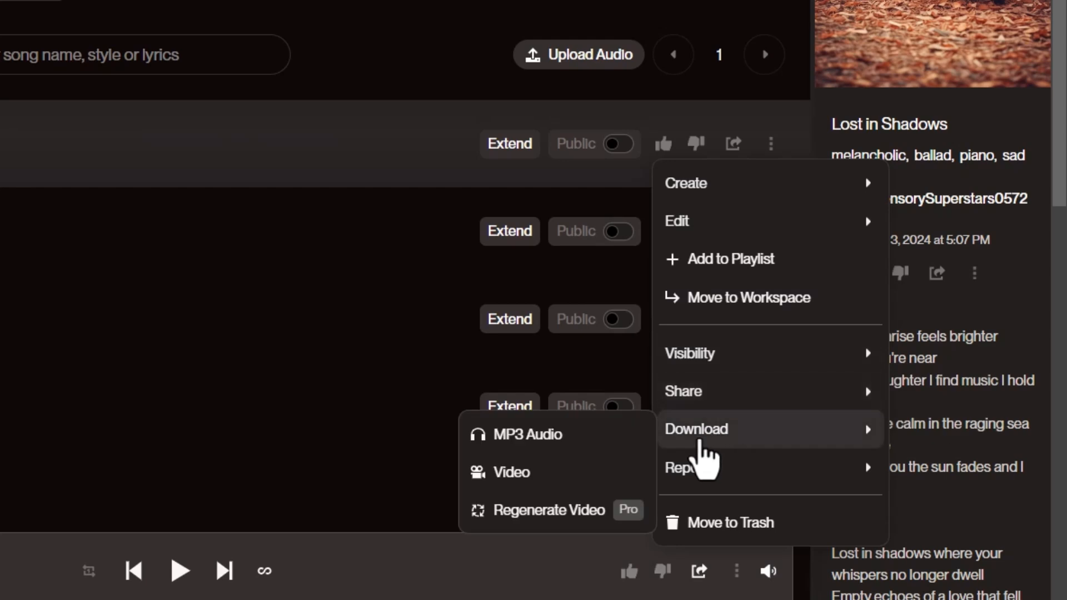
mouse_move(533, 483)
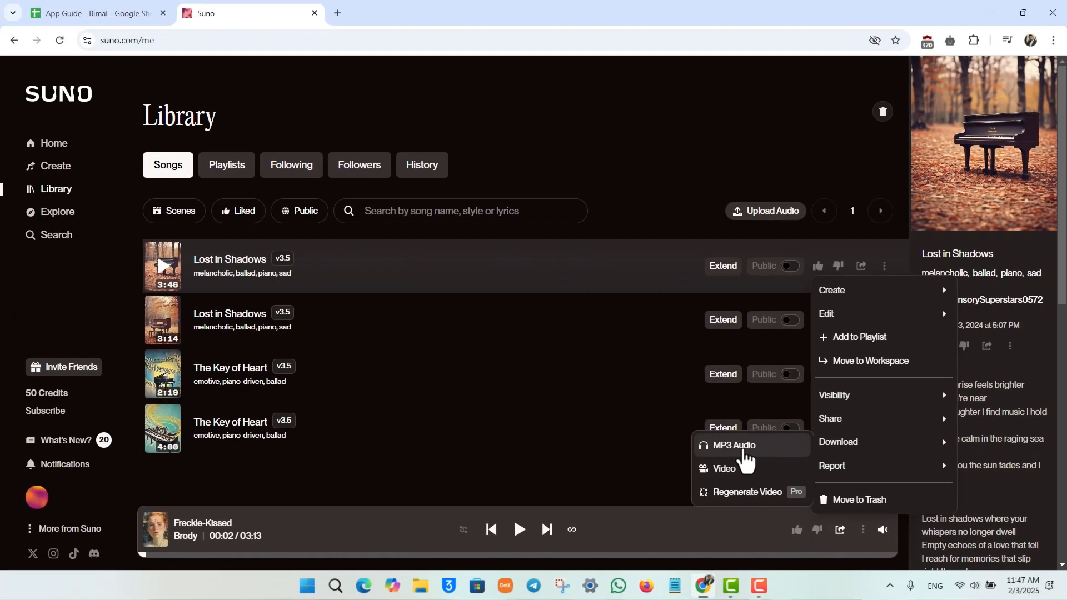
- Download Lost in Shadows as MP3 and verify the 5.2 MB file is done
click(733, 445)
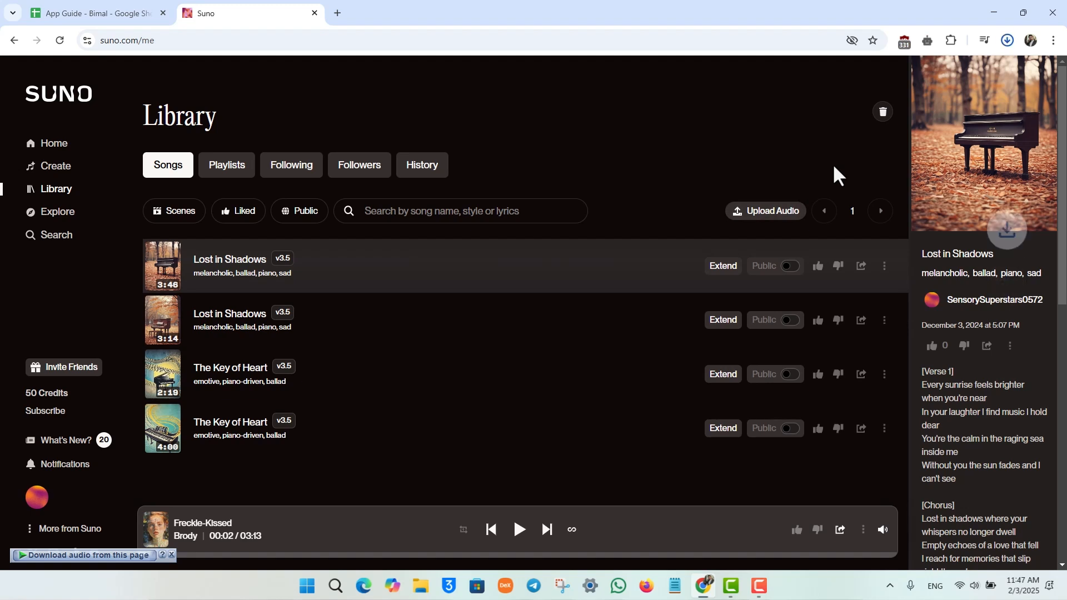
click(1007, 40)
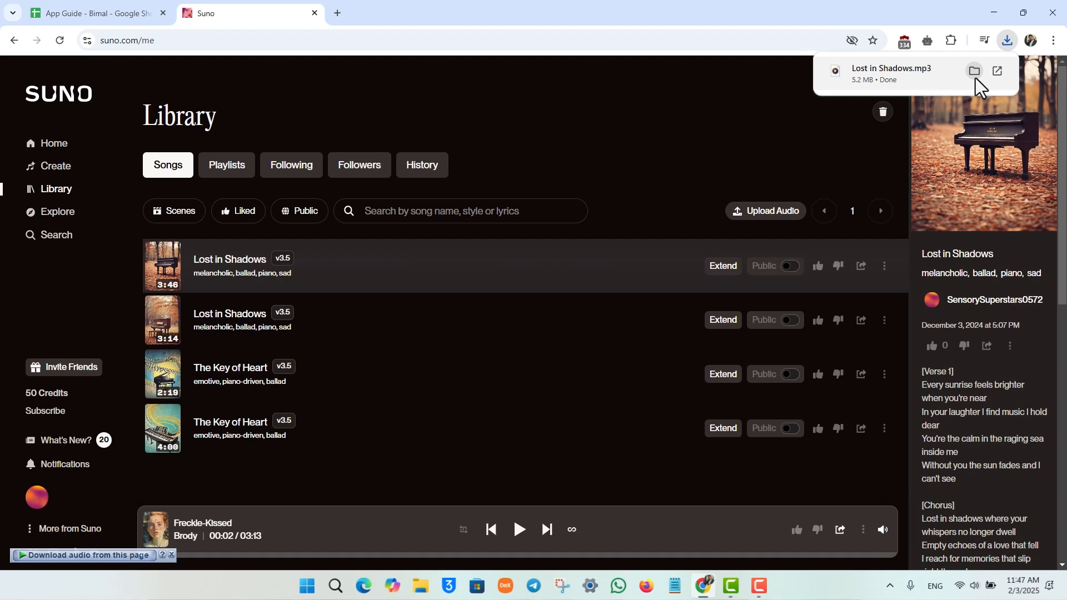
click(975, 71)
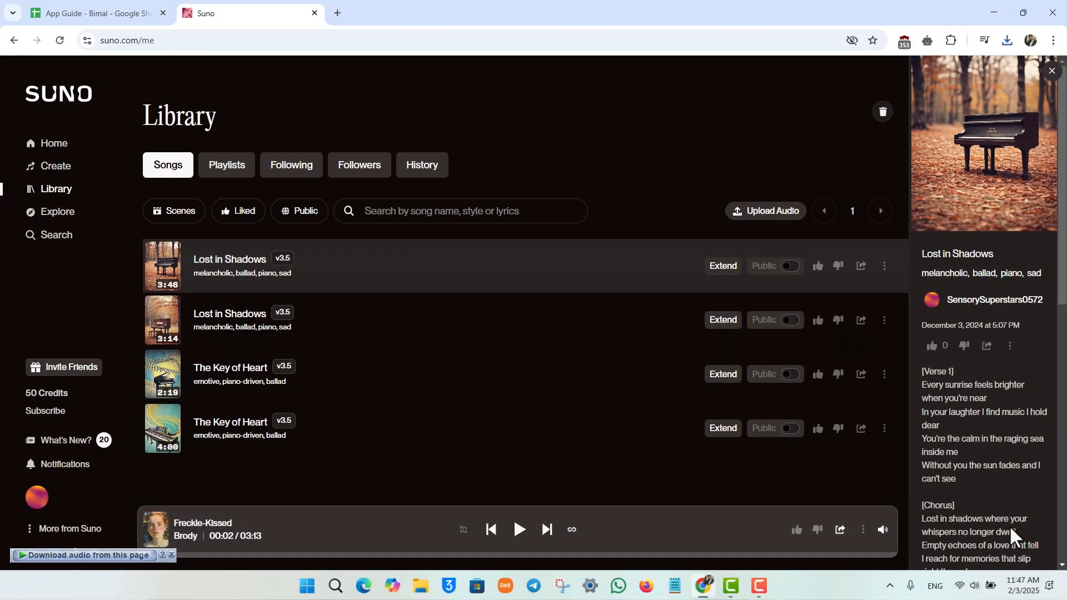
mouse_move(1032, 557)
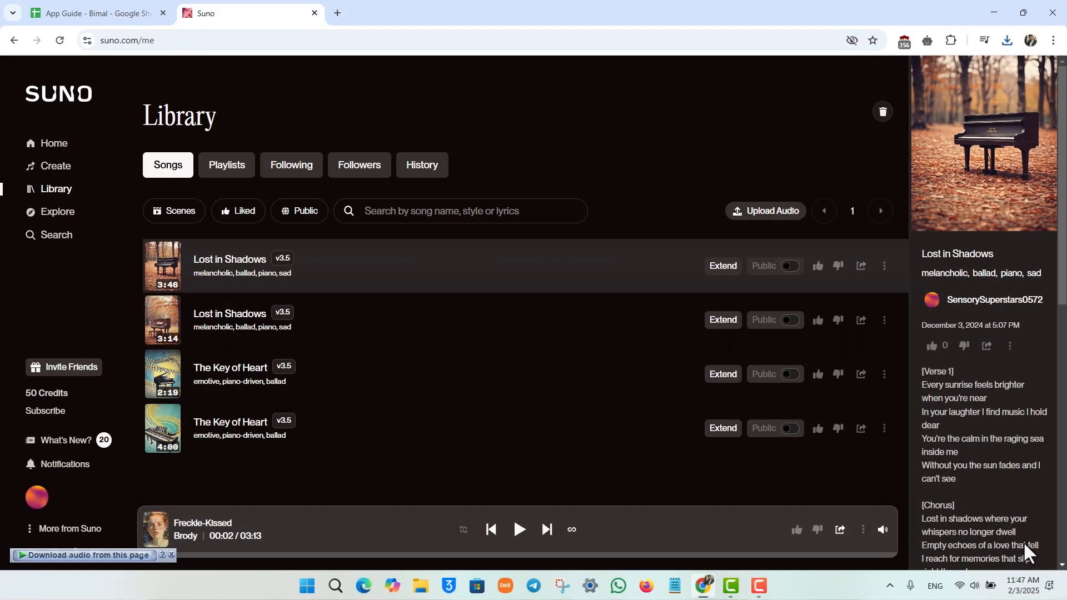